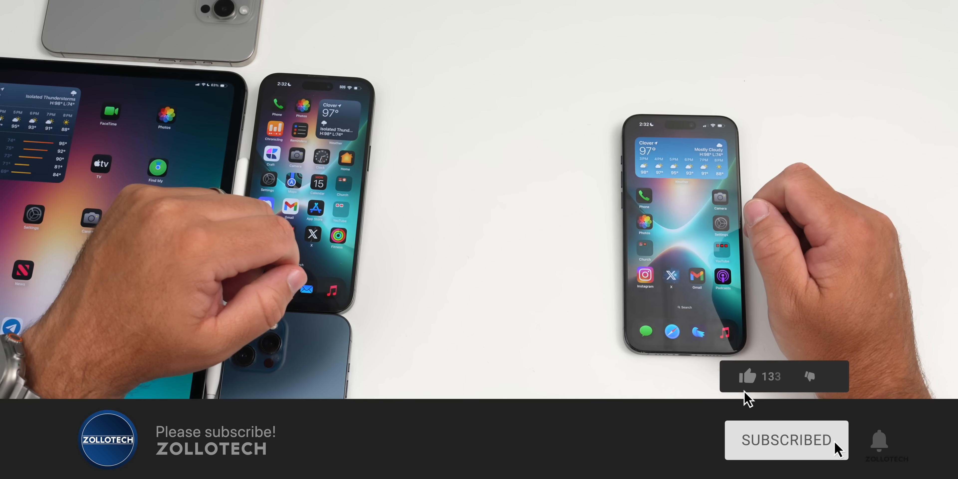
pyautogui.click(748, 376)
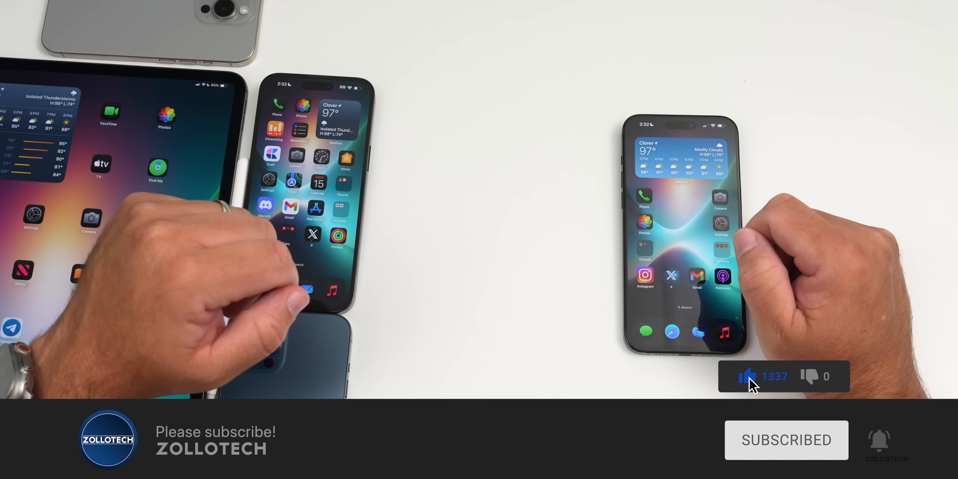